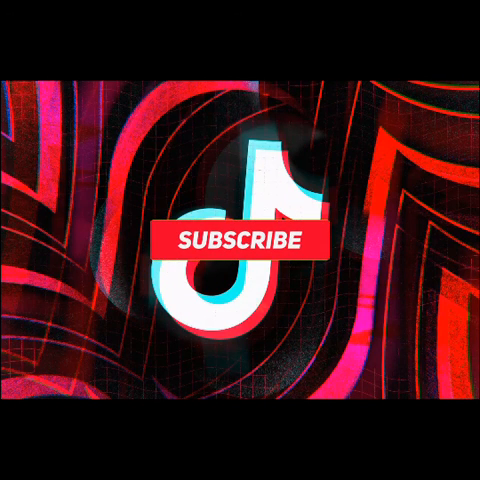
# Switch the red SUBSCRIBE button to grey SUBSCRIBED with a notification bell beside it.
pyautogui.click(237, 240)
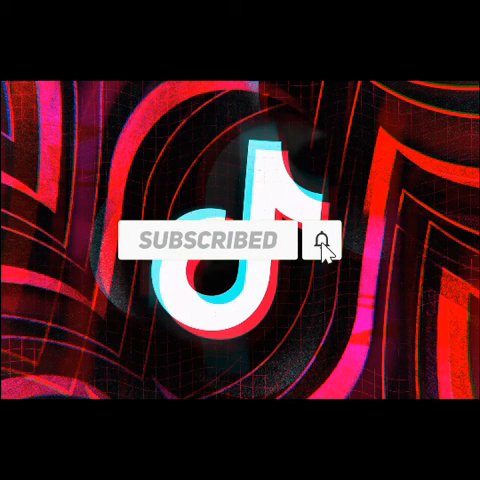